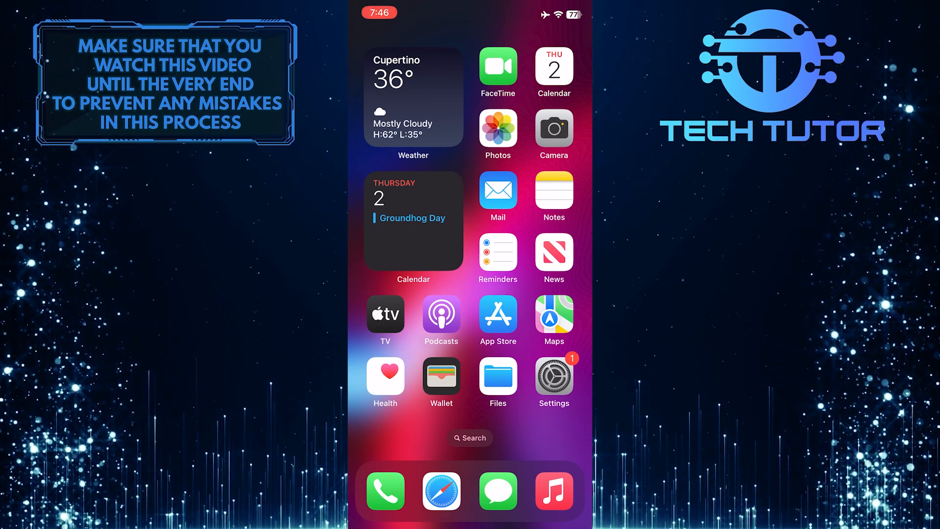
Step: Open Settings, scroll down the app list and open Messenger's permissions page
click(552, 382)
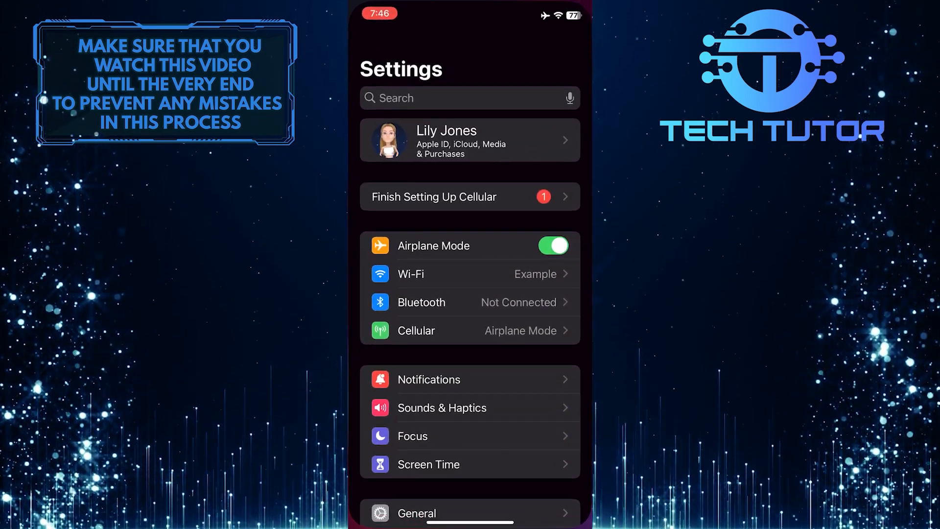
scroll(down, 3)
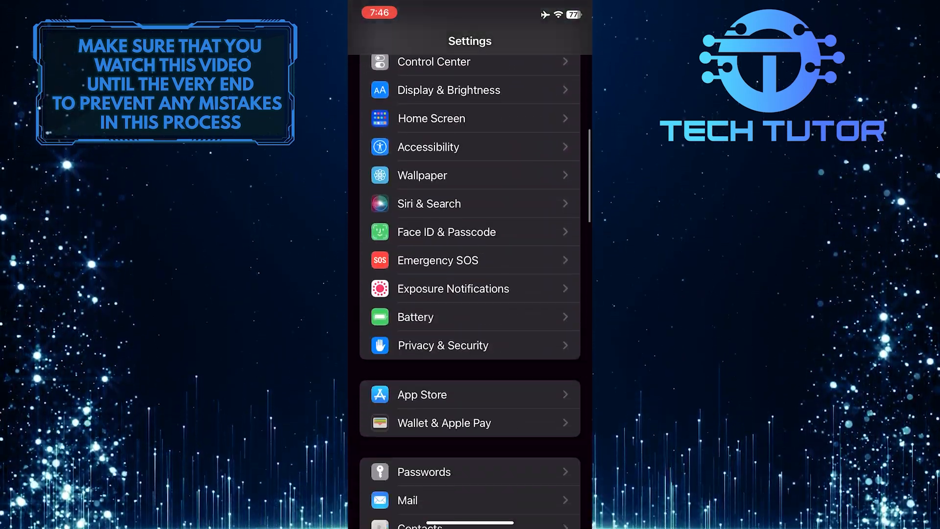
scroll(down, 3)
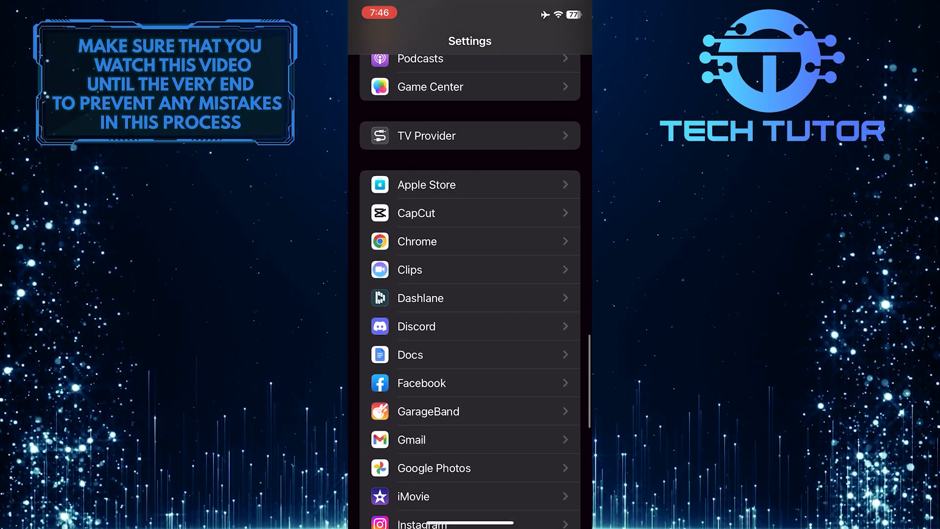
scroll(down, 3)
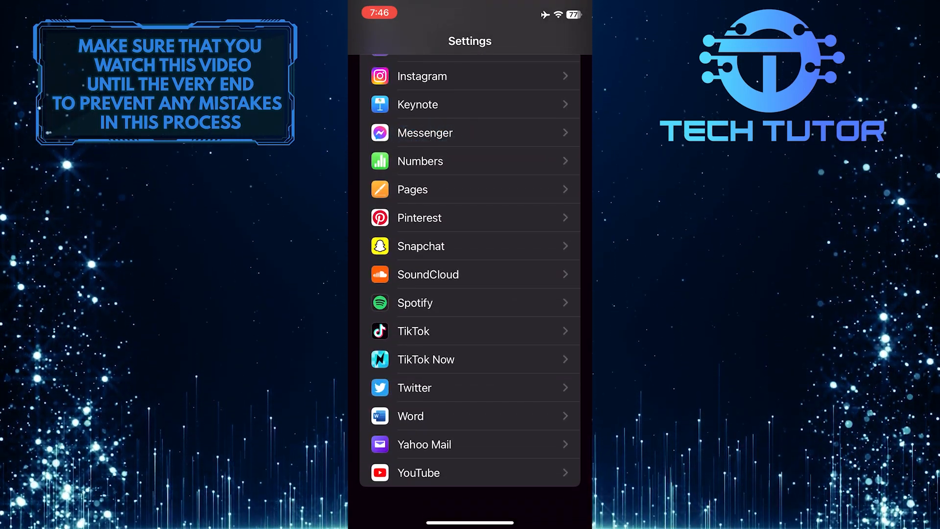
click(425, 133)
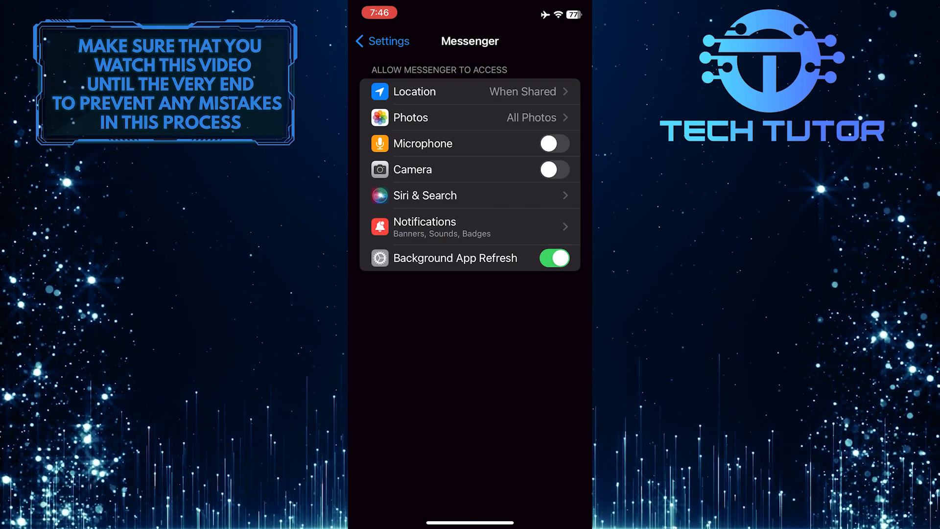
Step: Switch on the Camera toggle on Messenger's settings page
click(552, 170)
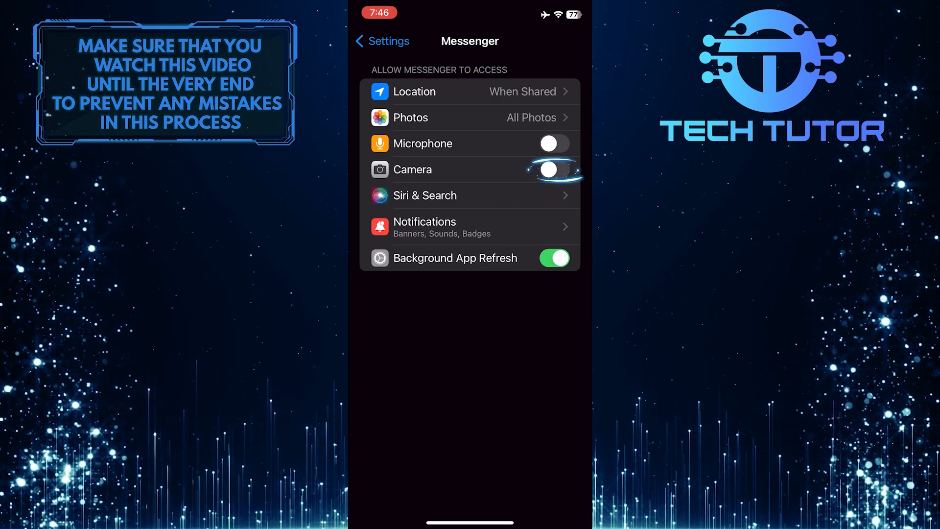
click(553, 169)
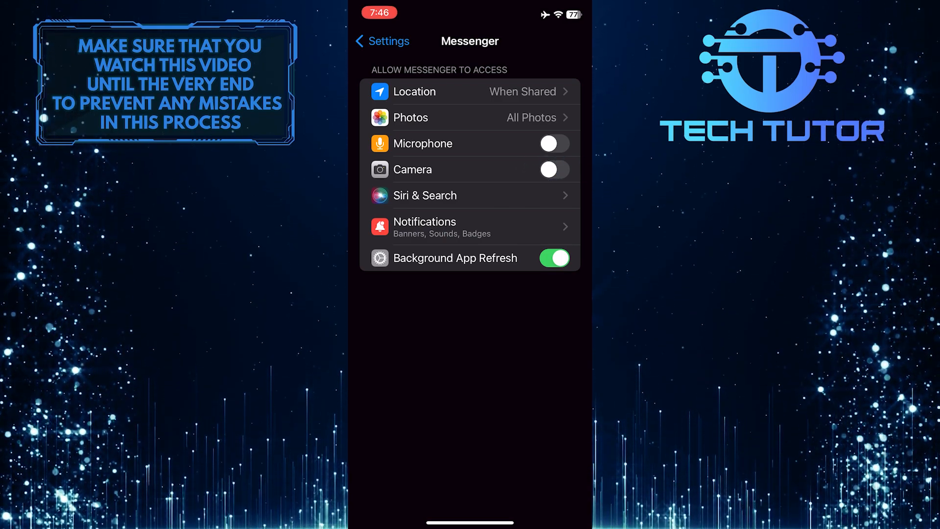
click(553, 169)
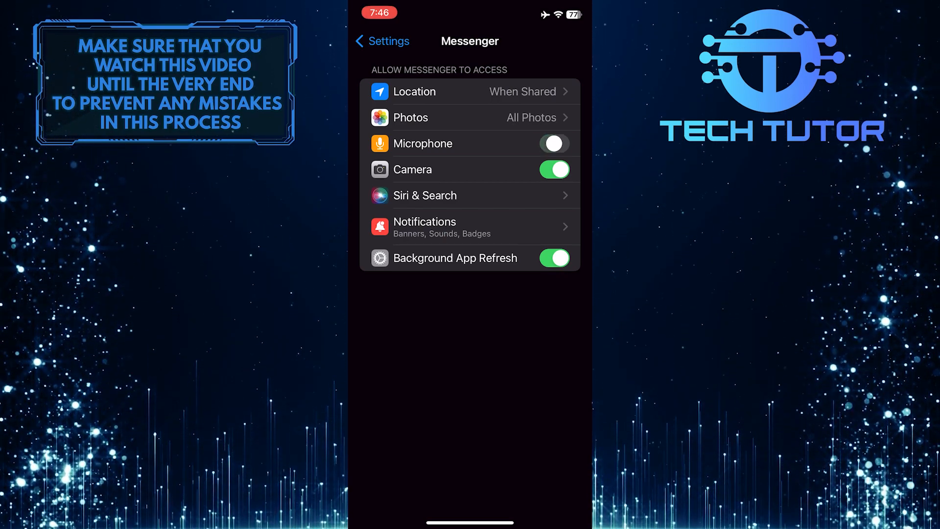
Step: Switch on Messenger's Microphone toggle alongside Camera
click(552, 144)
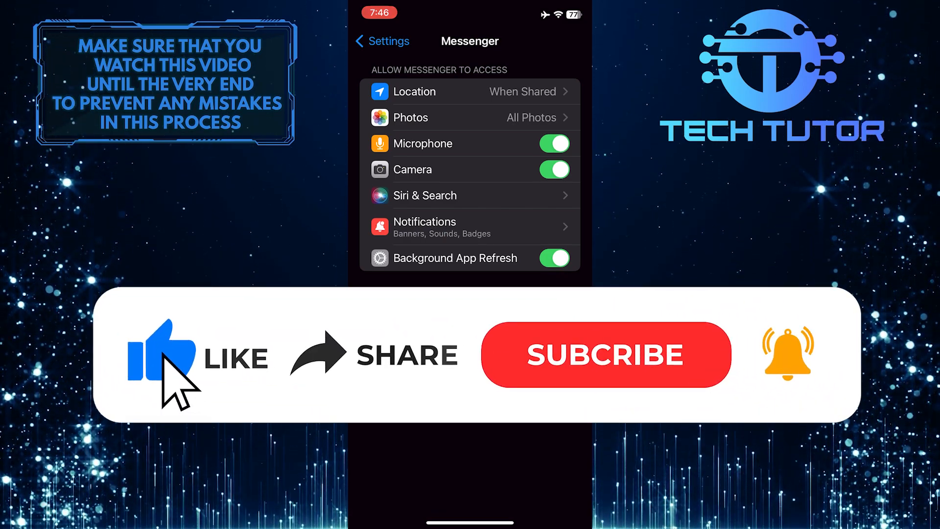
mouse_move(516, 377)
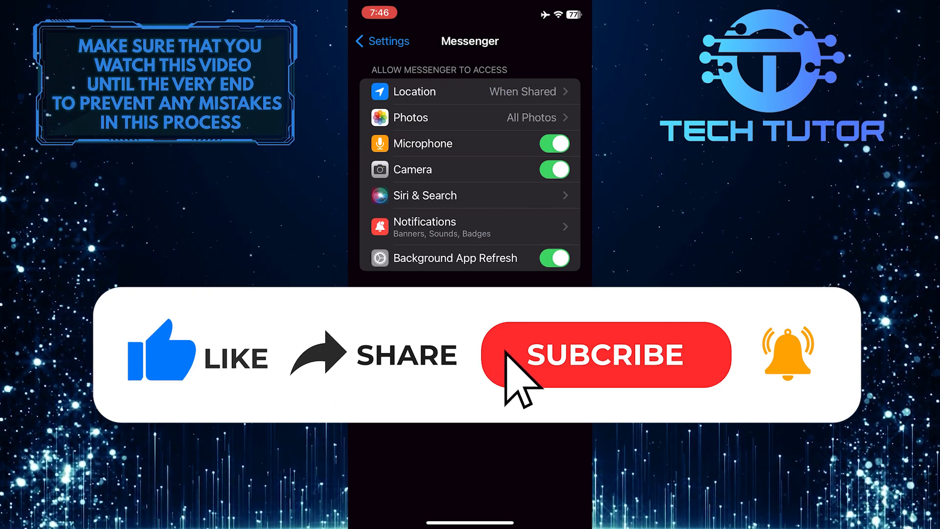